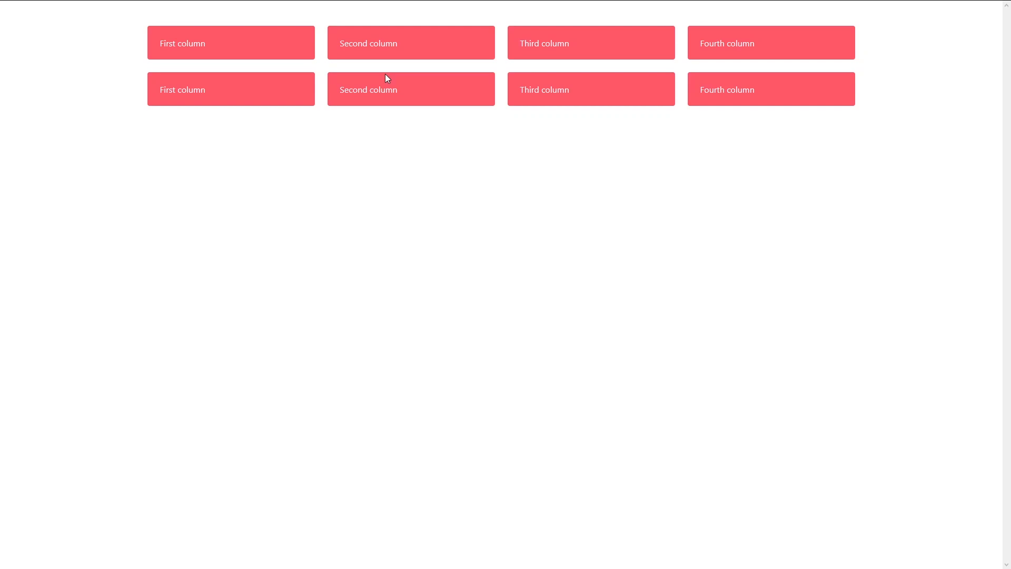
mouse_move(394, 81)
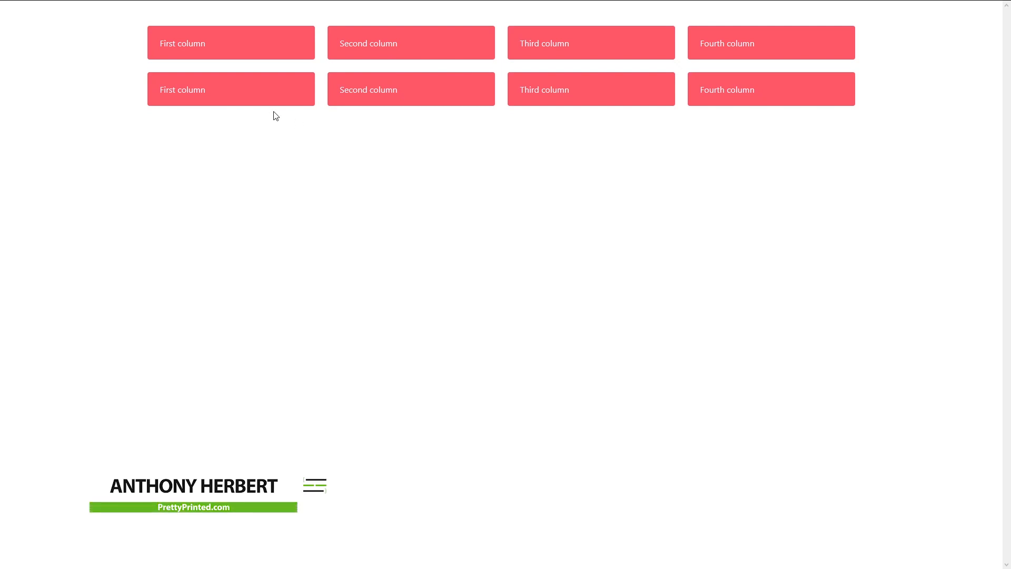
mouse_move(247, 59)
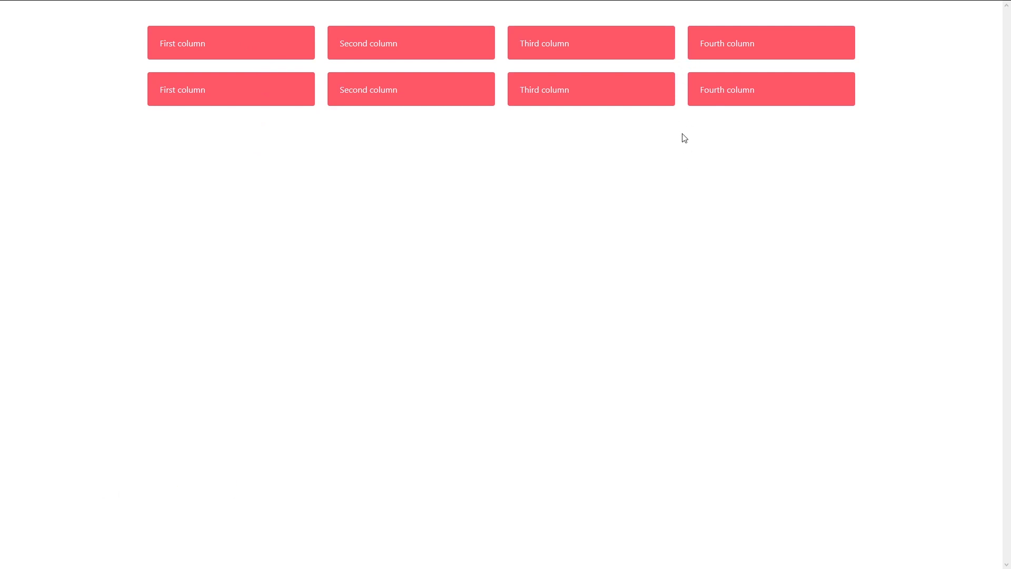
mouse_move(687, 199)
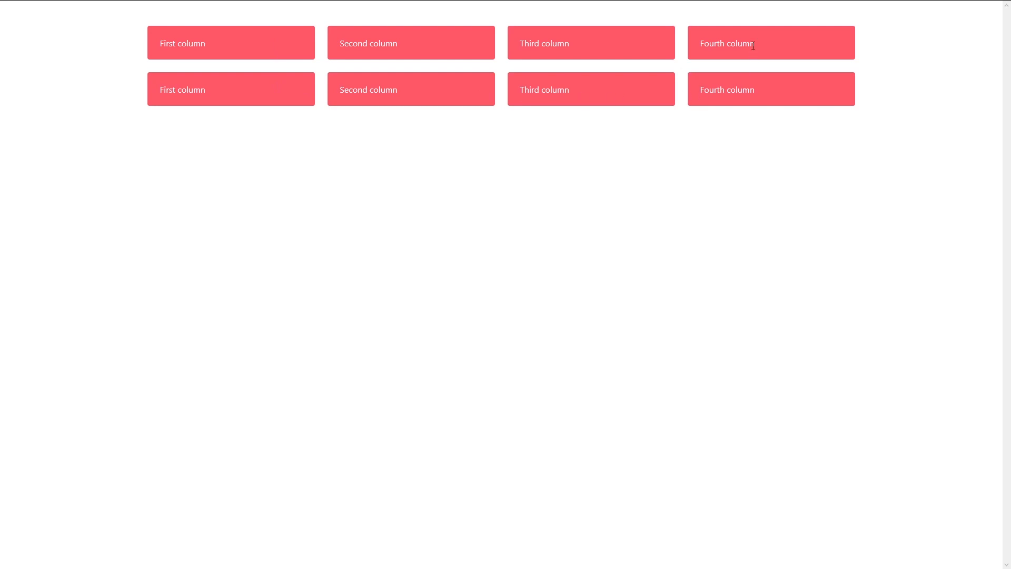
mouse_move(286, 70)
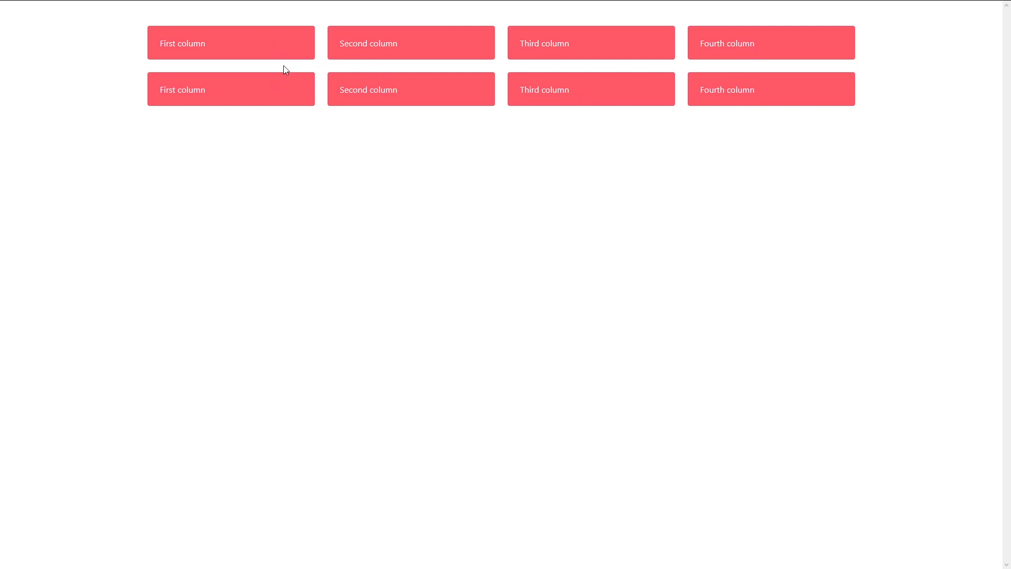
mouse_move(787, 49)
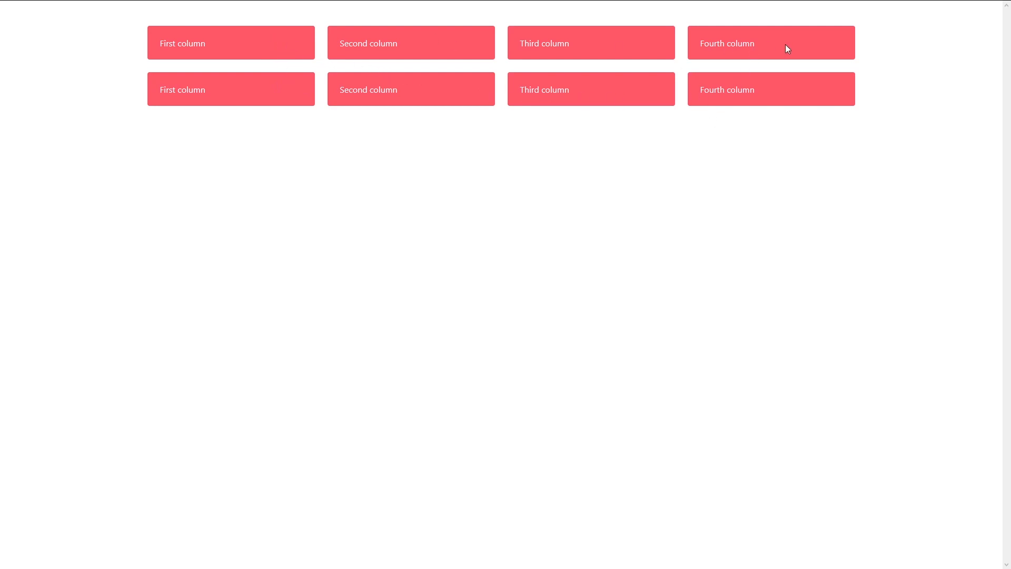
mouse_move(226, 159)
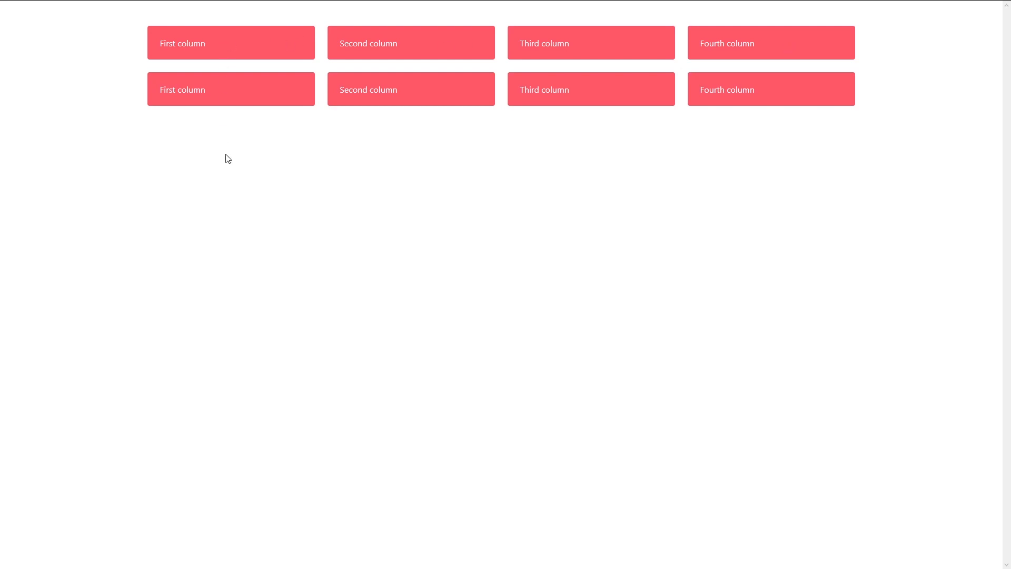
mouse_move(235, 175)
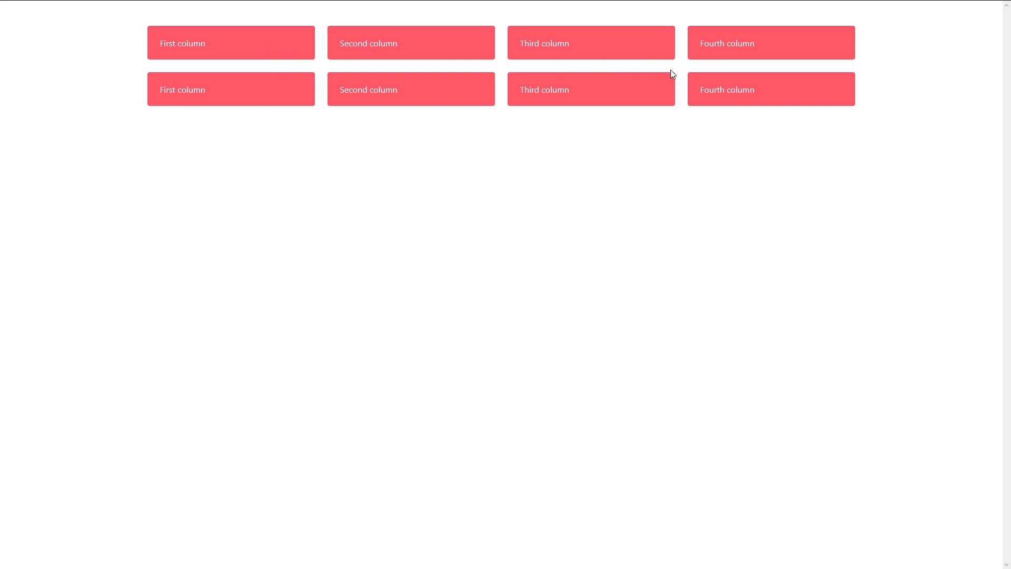
mouse_move(538, 156)
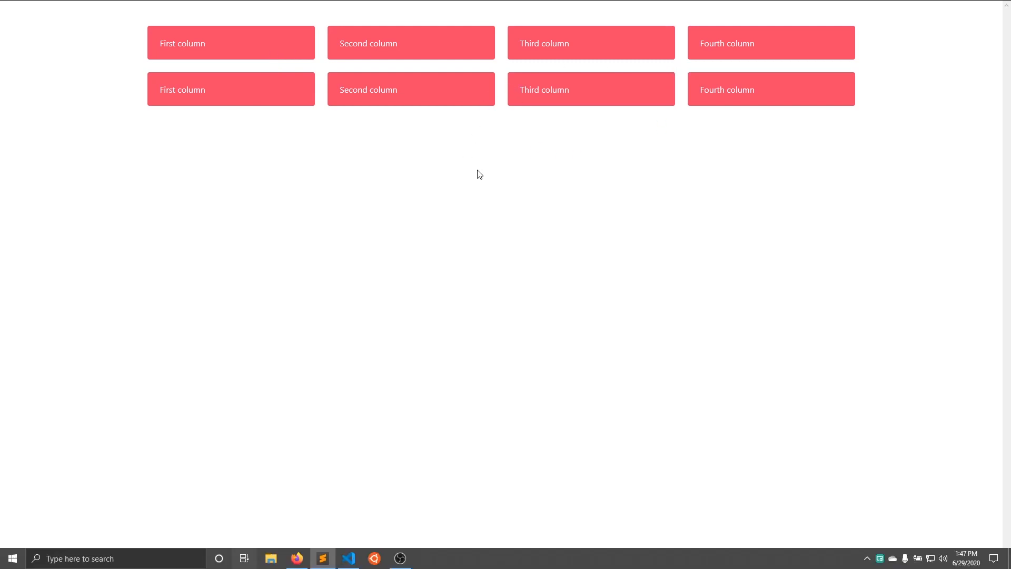
Review app.py's elements list and index.html's hard-coded rows of notification columns.
left_click(322, 564)
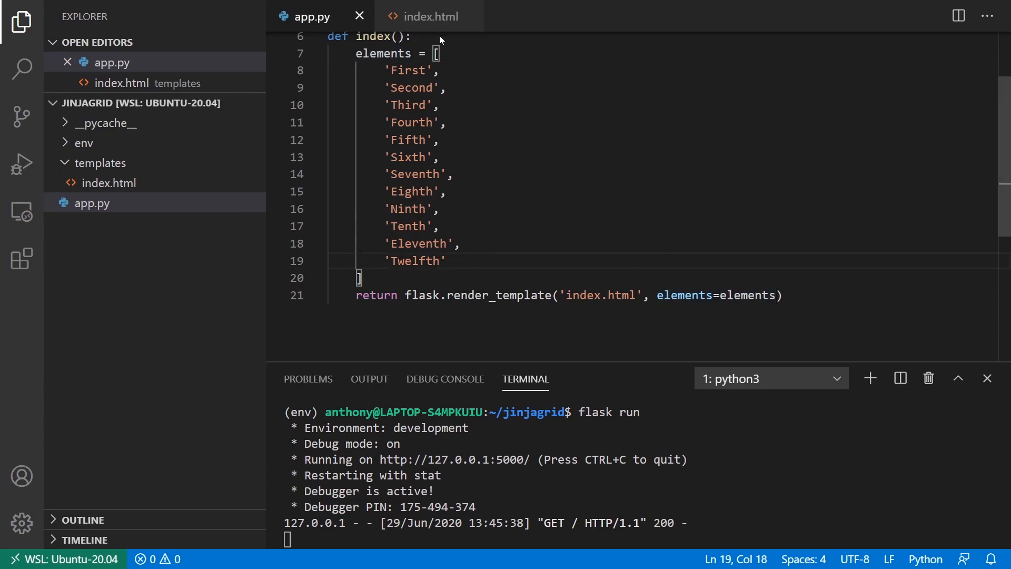
left_click(426, 16)
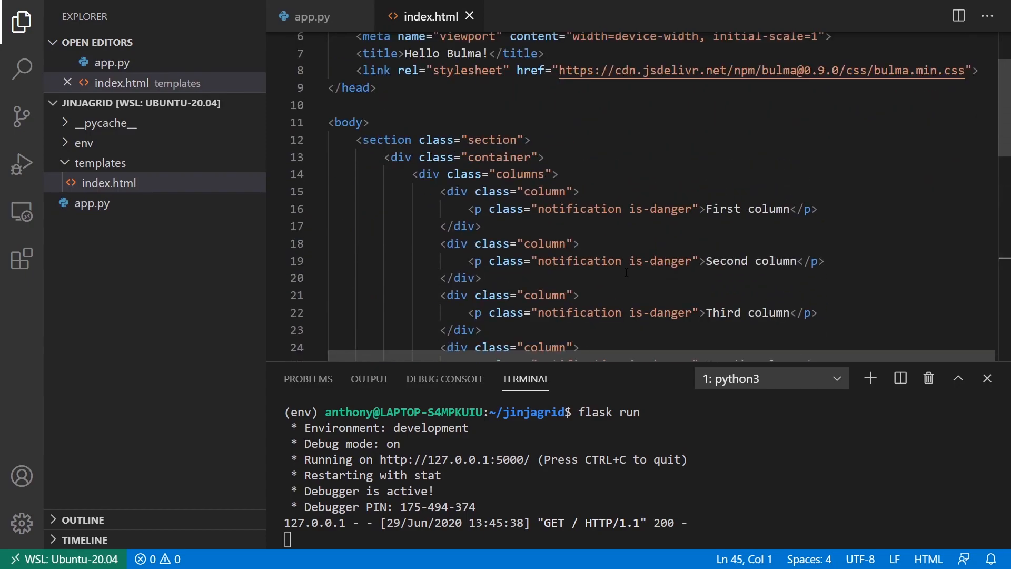
scroll("down", 3)
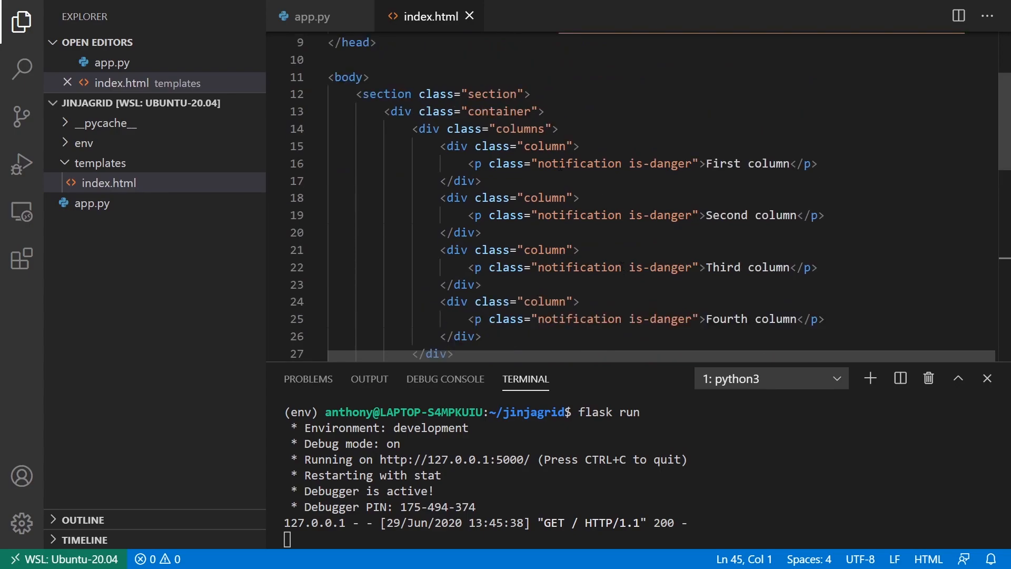
scroll("down", 3)
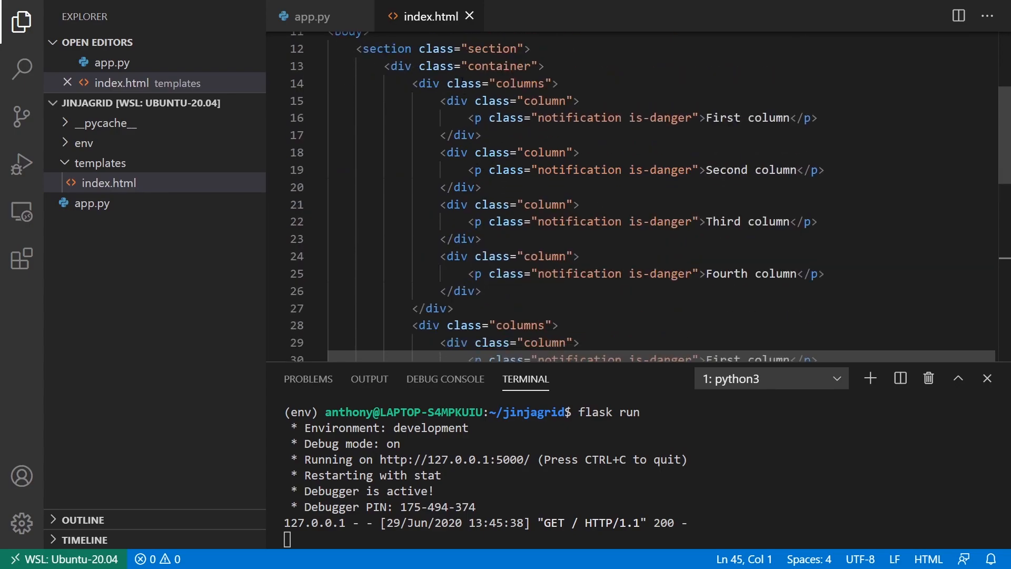
left_click(315, 16)
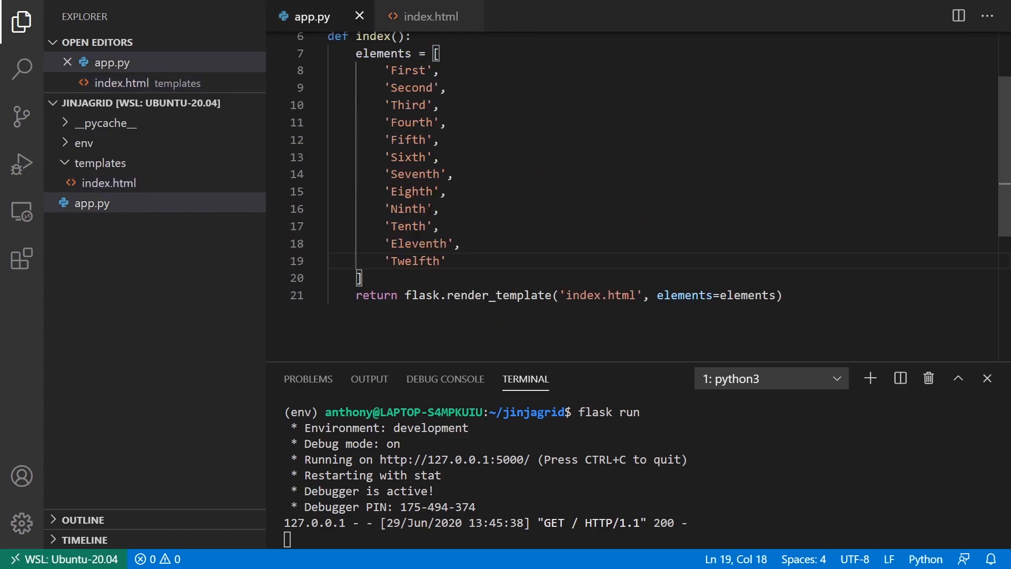
left_click(426, 17)
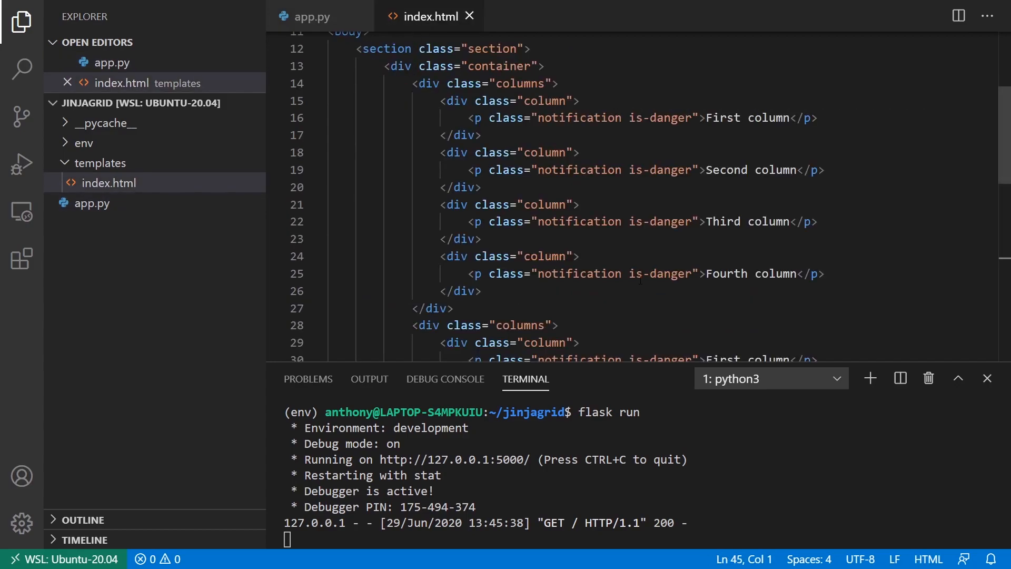
scroll("down", 3)
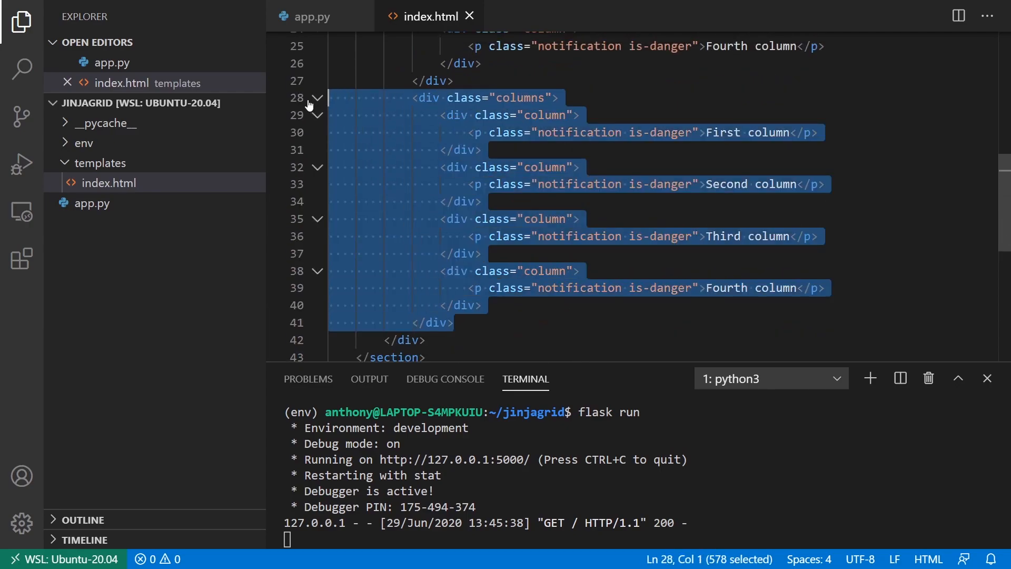
Delete the selected second columns div block from index.html.
key("Delete")
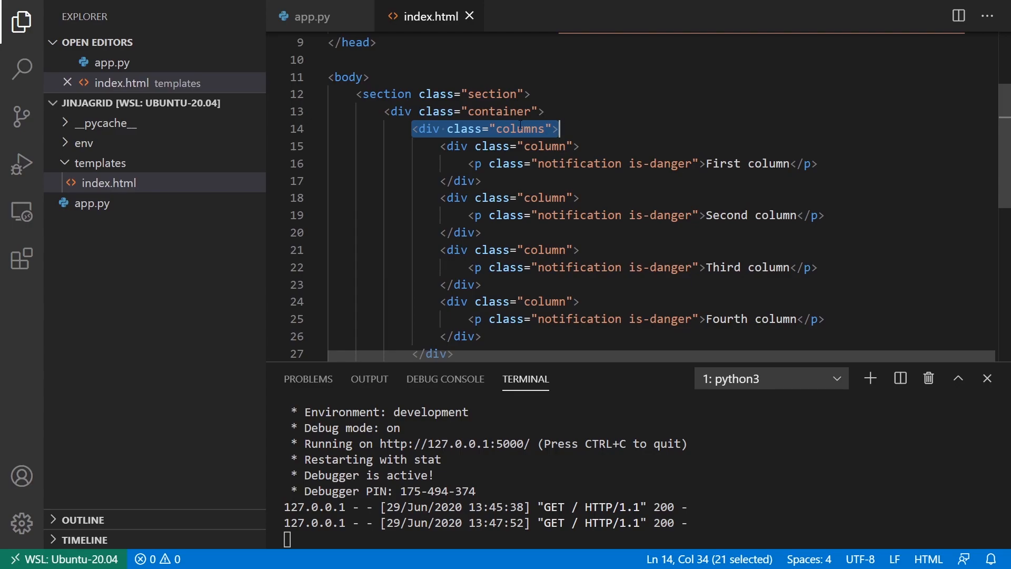
left_click(478, 163)
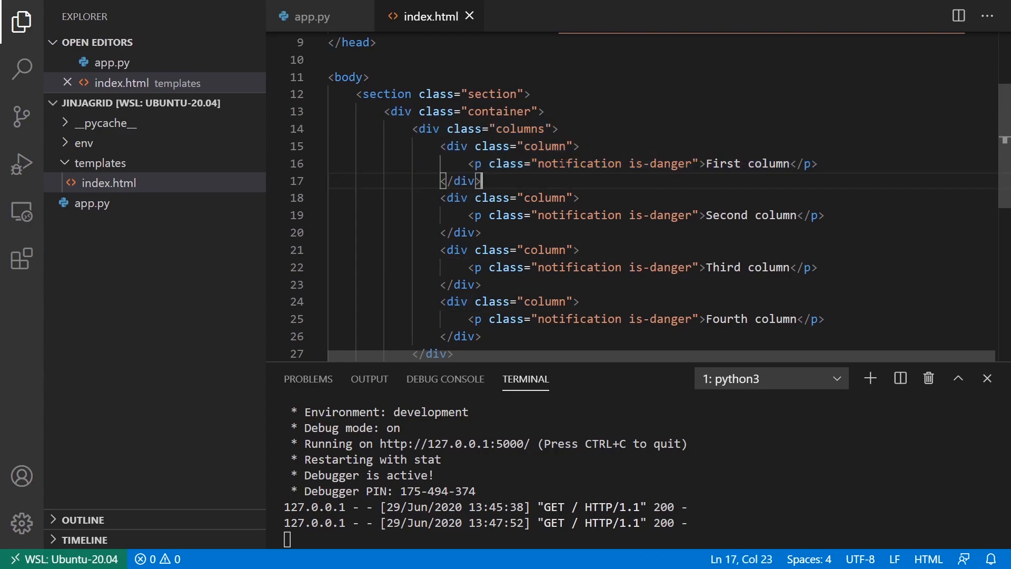
double_click(426, 84)
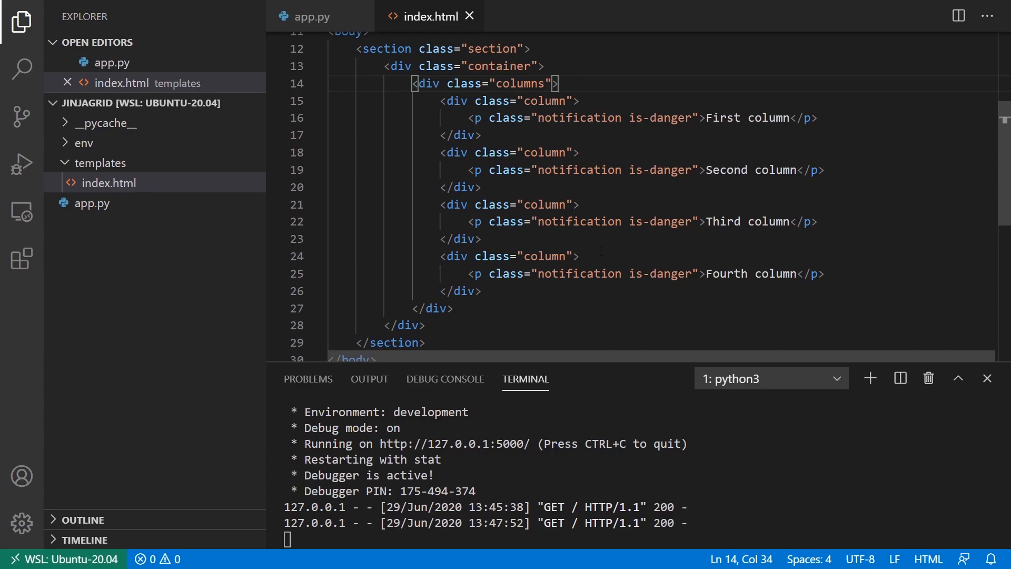
mouse_move(316, 16)
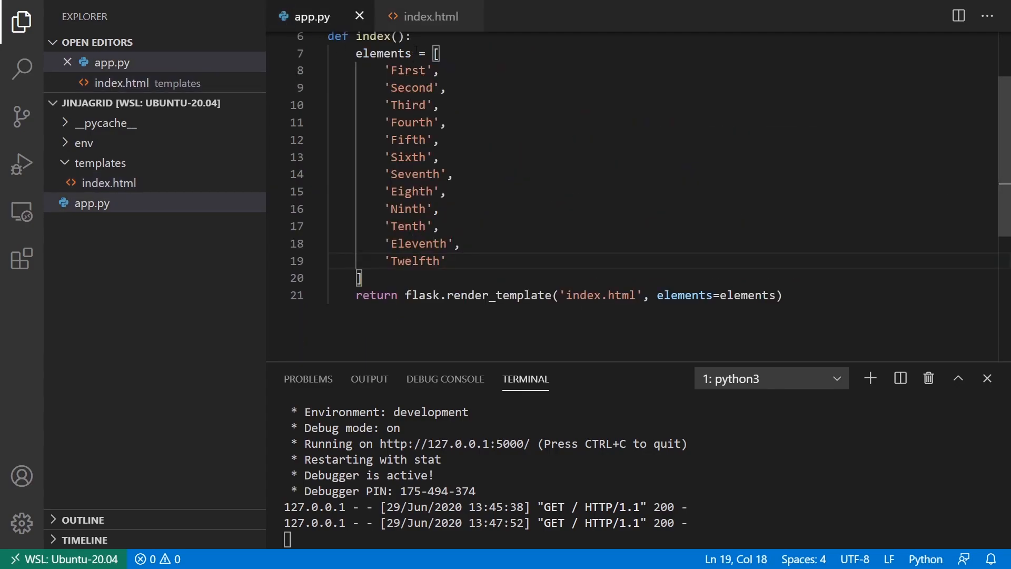
left_click(428, 16)
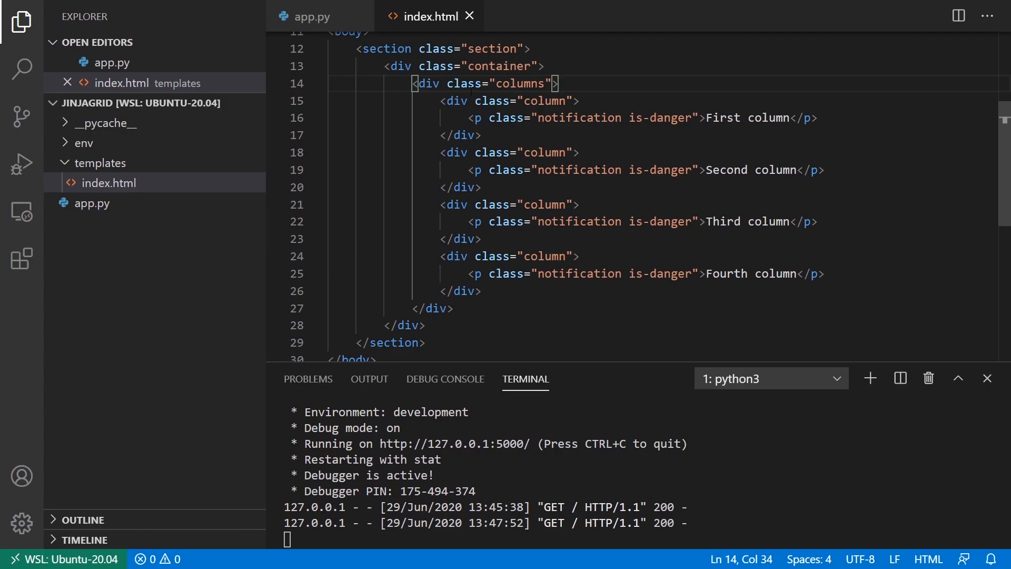
Add an outer {% for row in elements|batch(3) %} loop with its {% endfor %}.
left_click(544, 66)
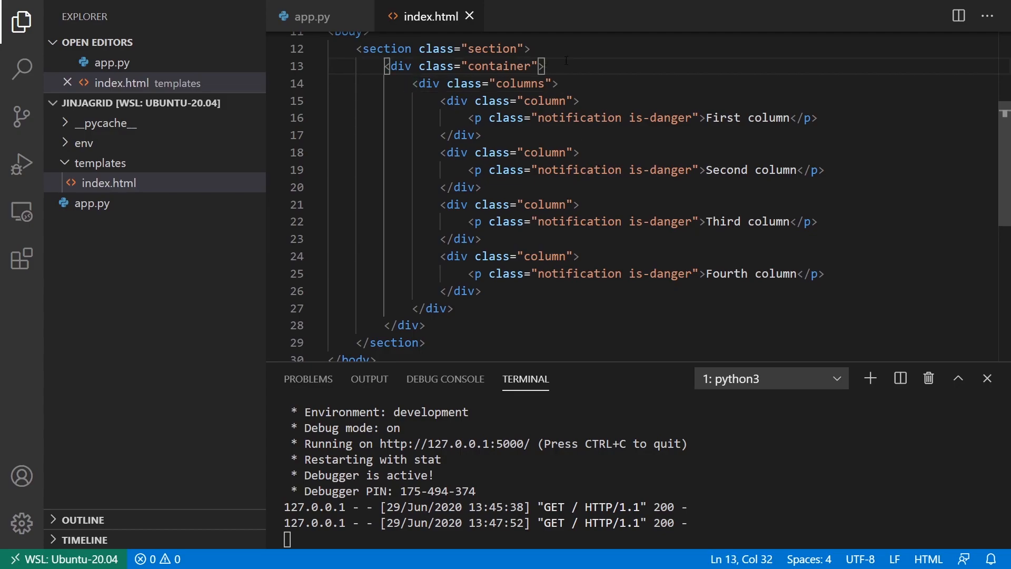
type("{% %}")
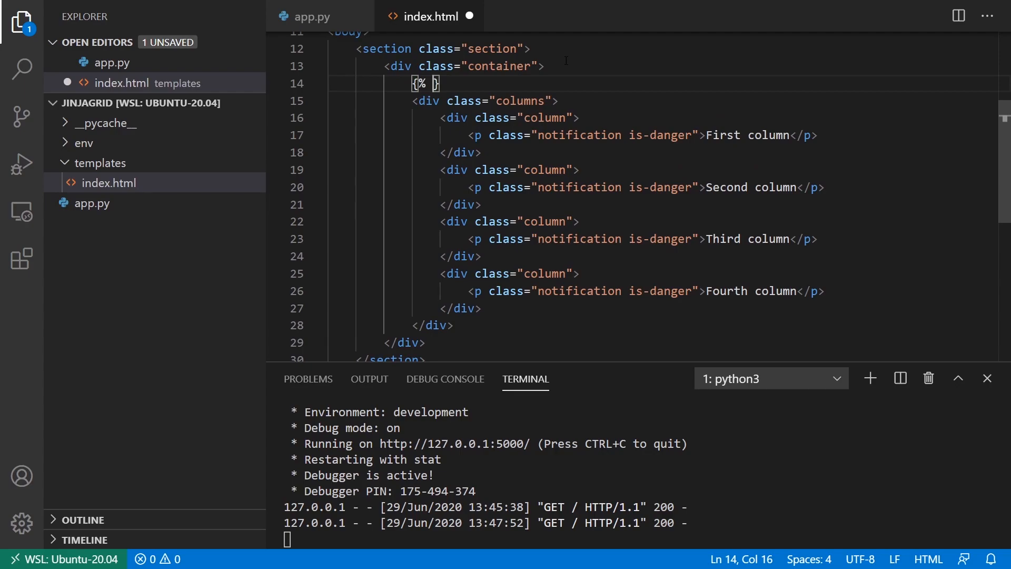
type("for row in elements")
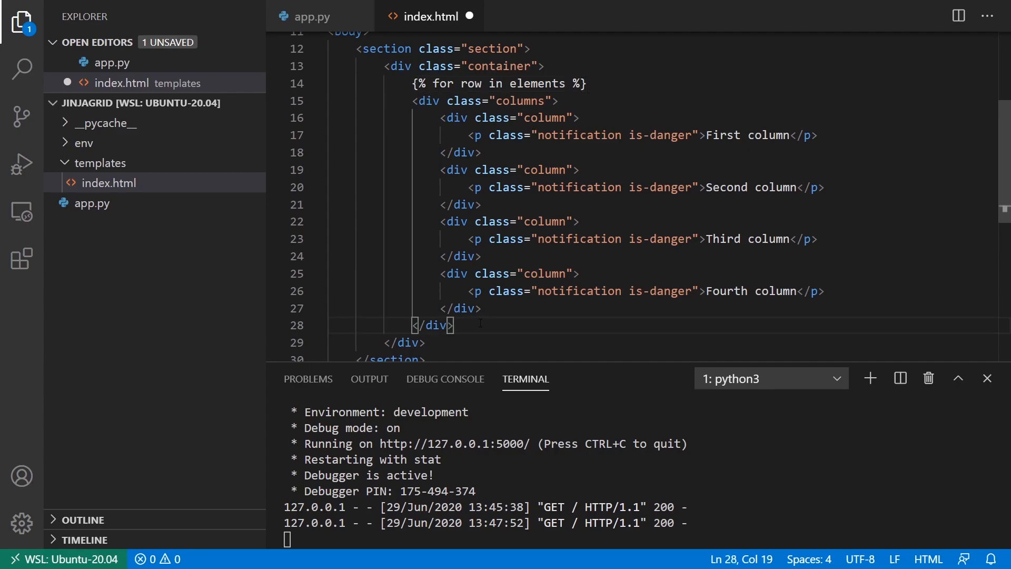
type("{% endfor %}")
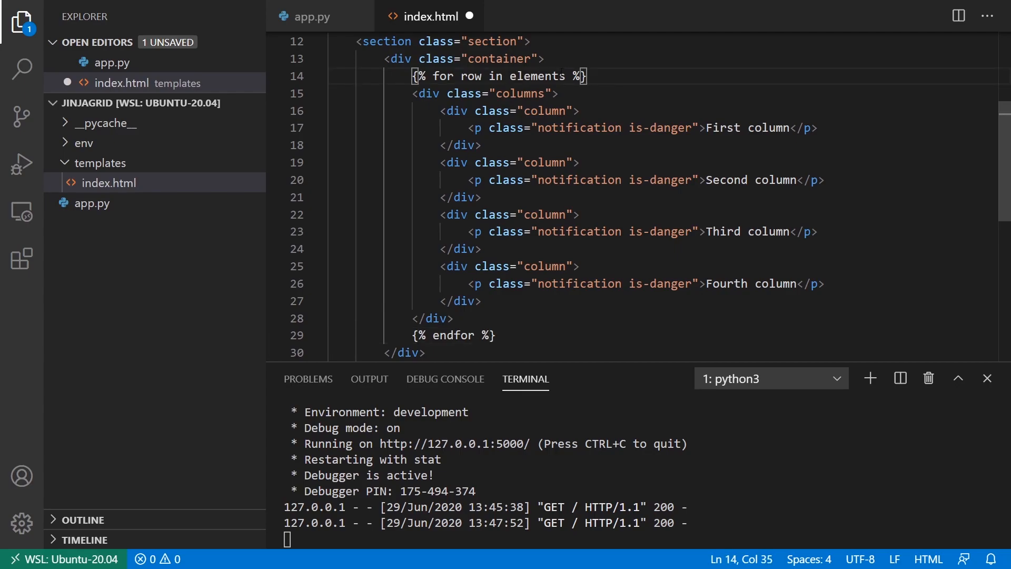
type("|batch()")
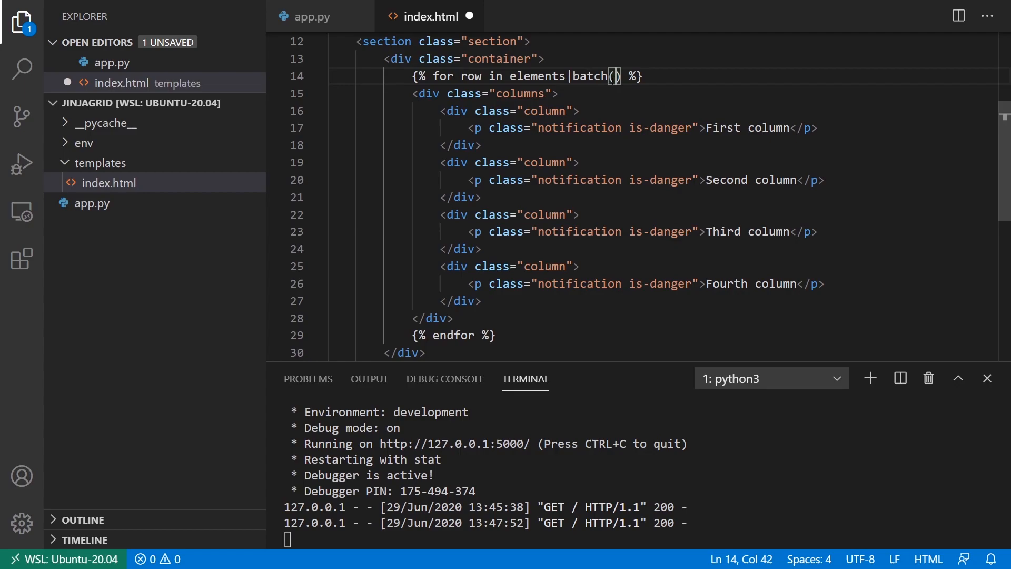
type("3")
type("{% for column in row %")
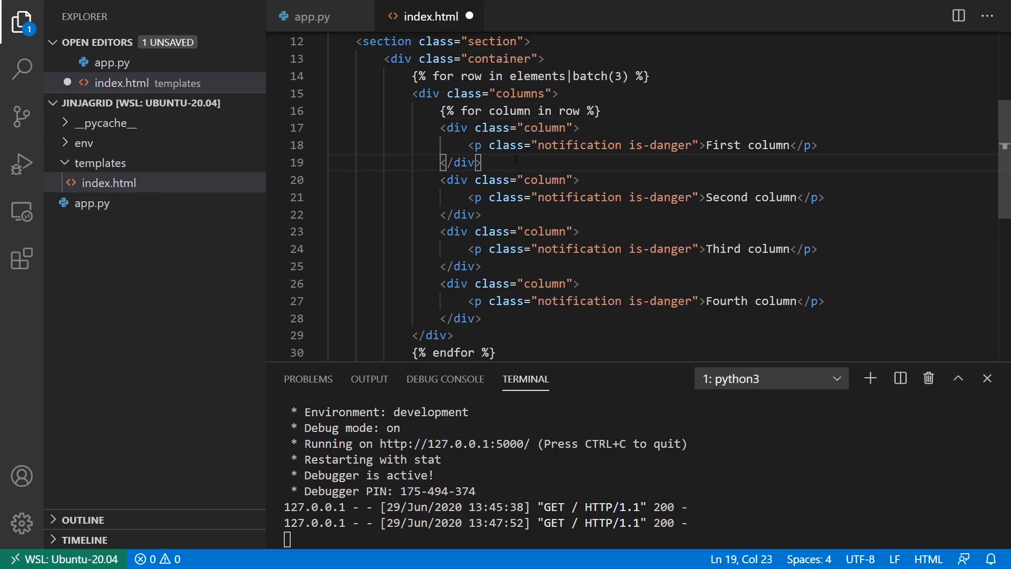
Close the inner column loop with endfor and output {{ column }} in the notification.
type("{% %}")
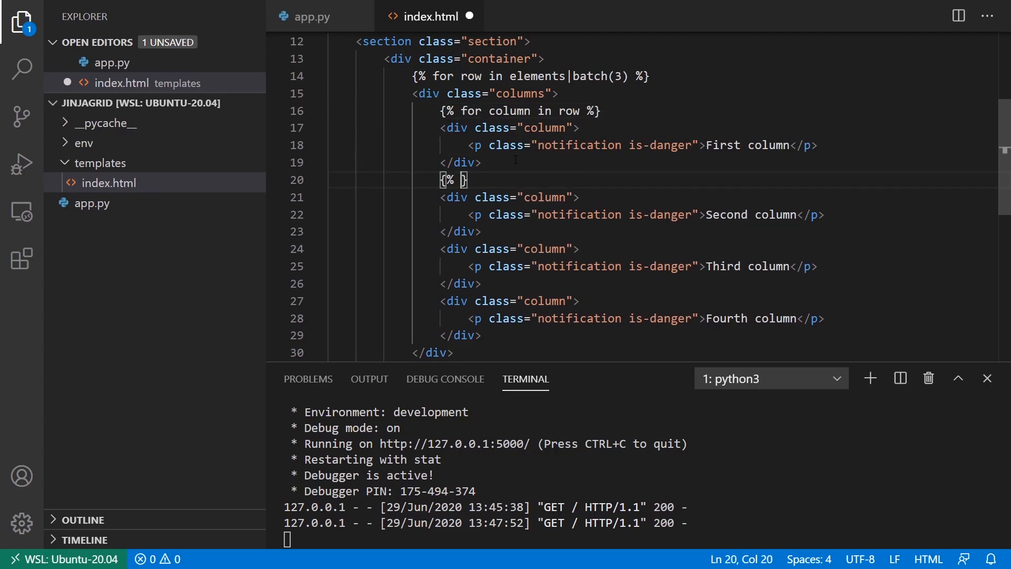
type("endo")
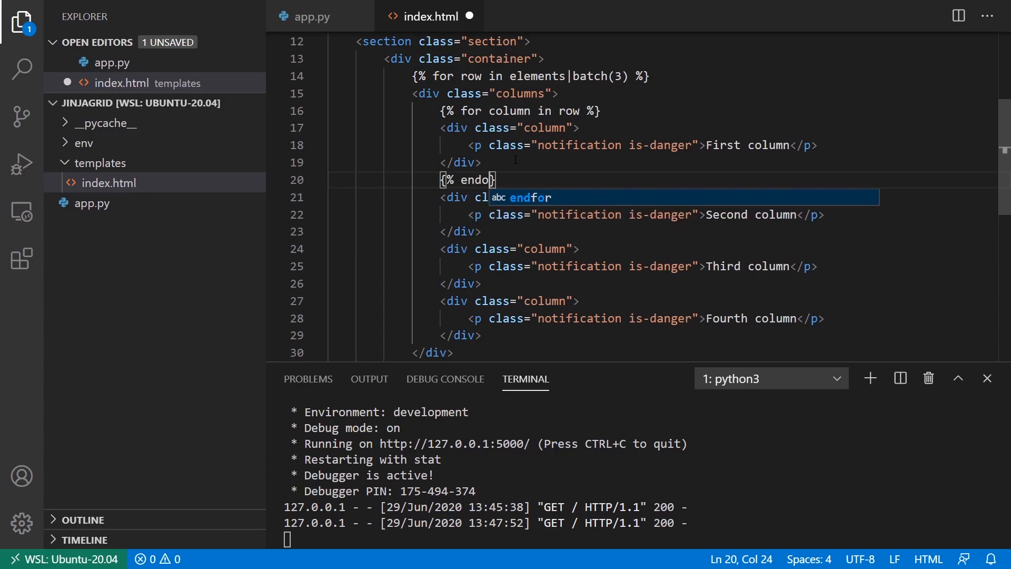
key("Tab")
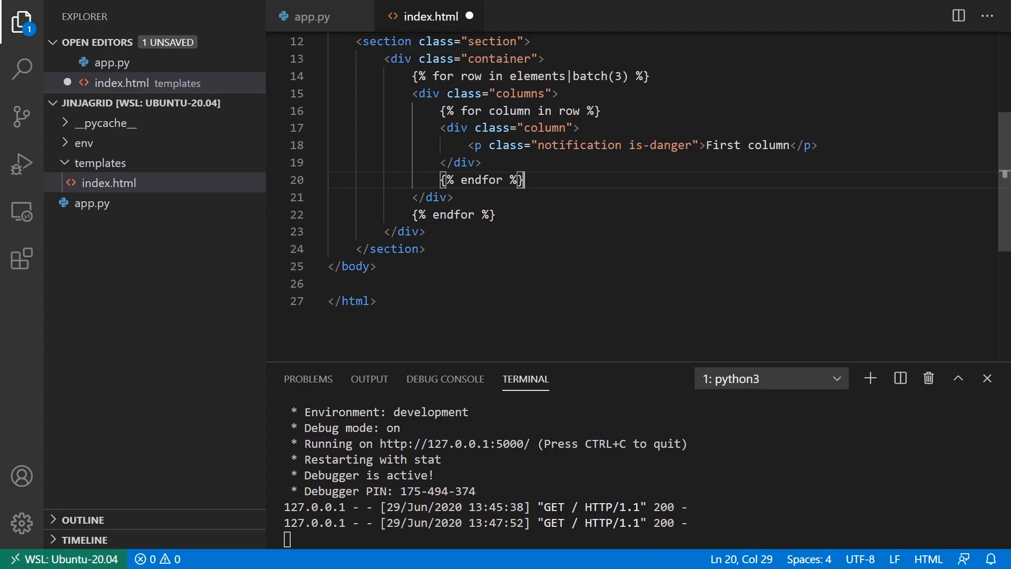
double_click(747, 145)
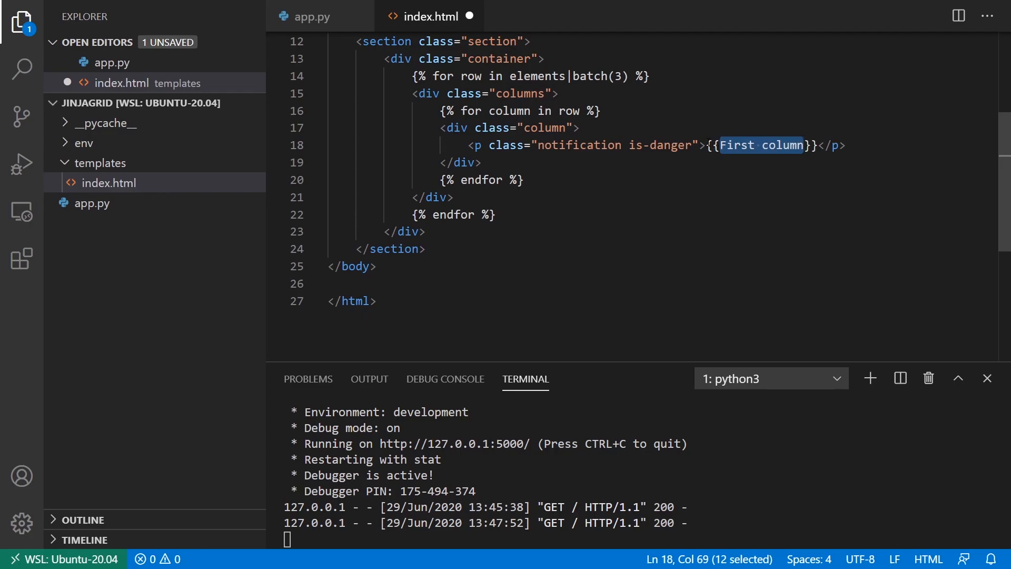
type("column")
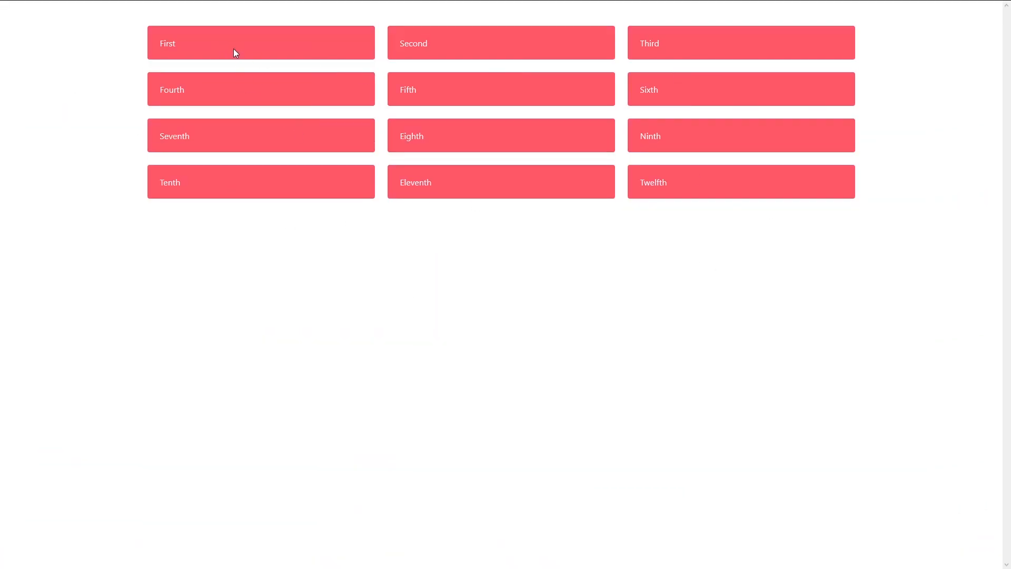
mouse_move(730, 51)
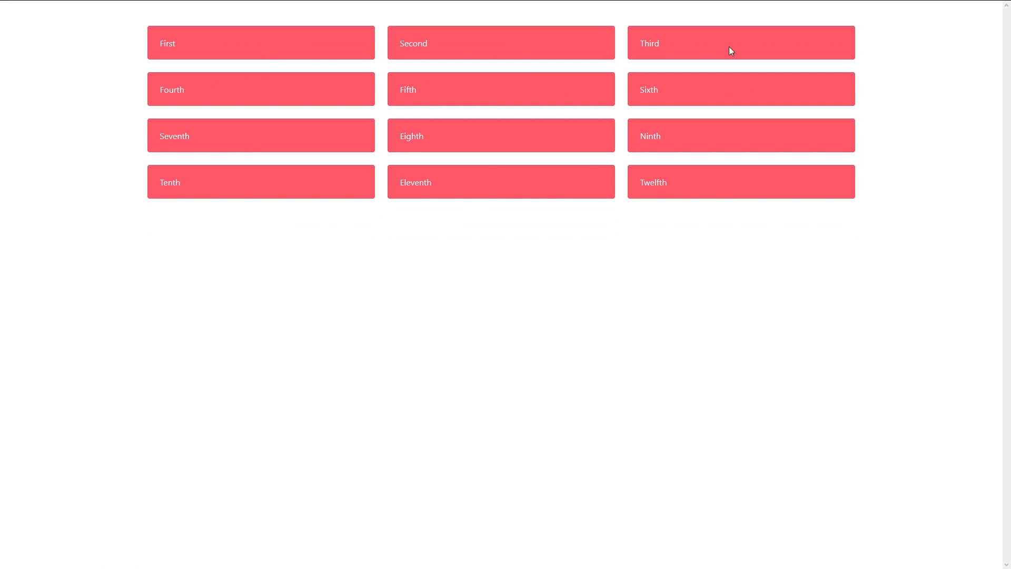
mouse_move(229, 43)
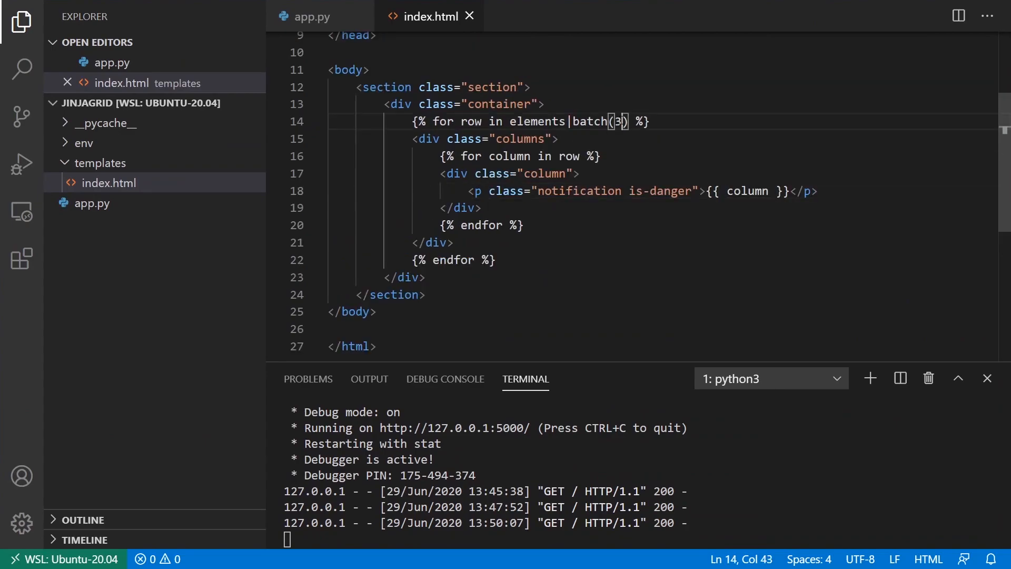
Change the batch size in index.html from 3 to 4.
type("4")
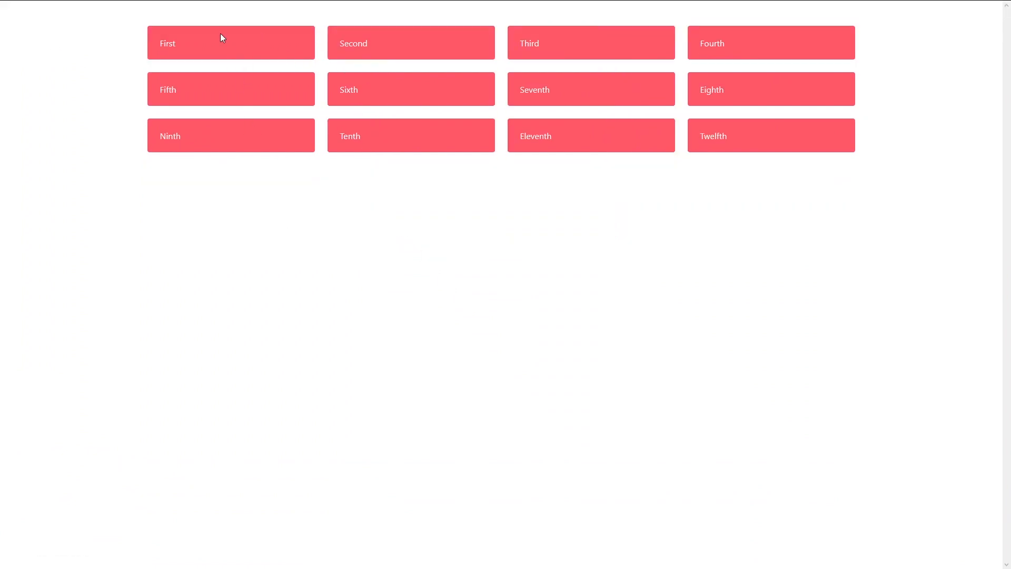
mouse_move(273, 46)
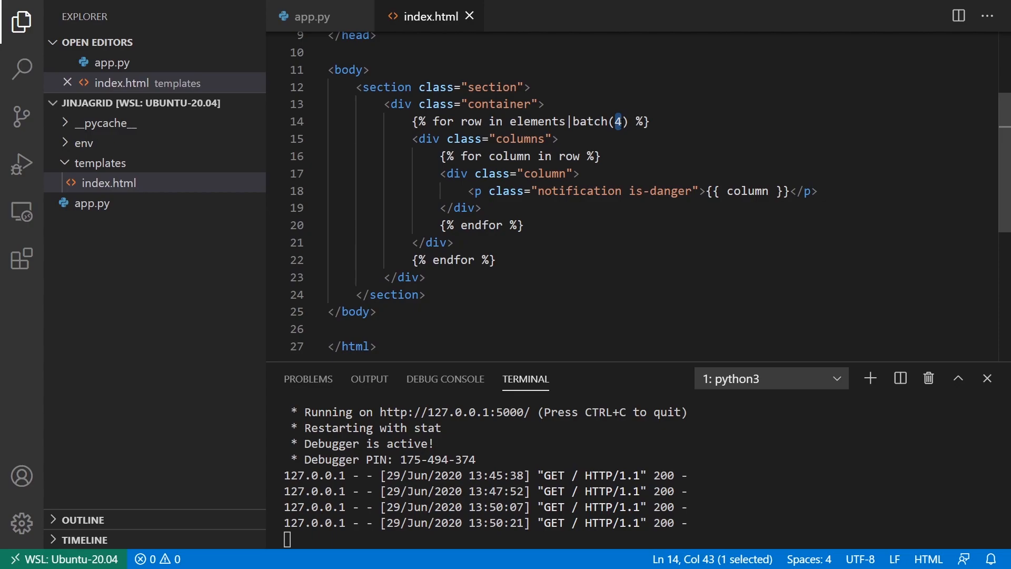
Edit the batch size in index.html so the boxes fall into rows of five.
type("6")
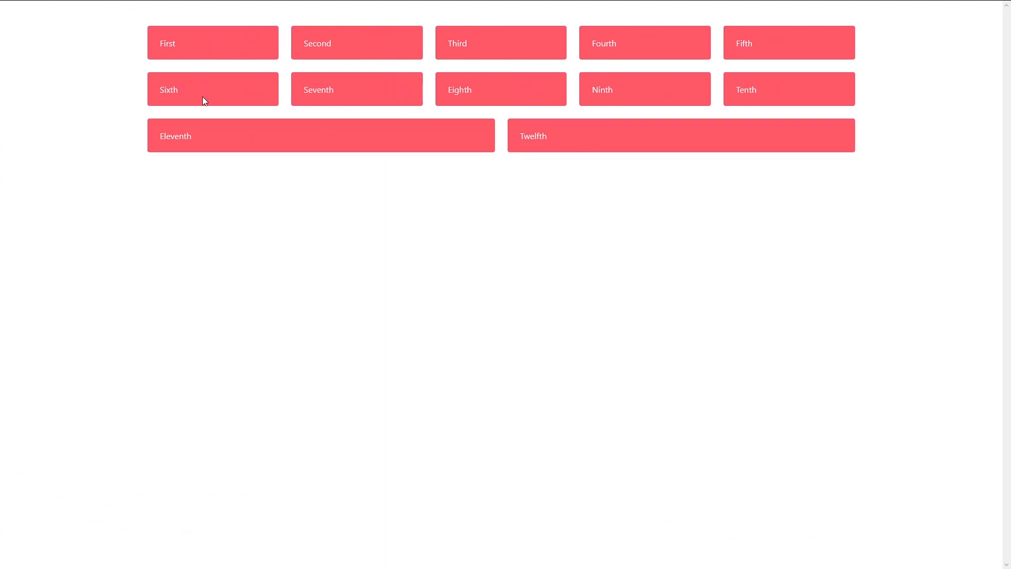
mouse_move(166, 145)
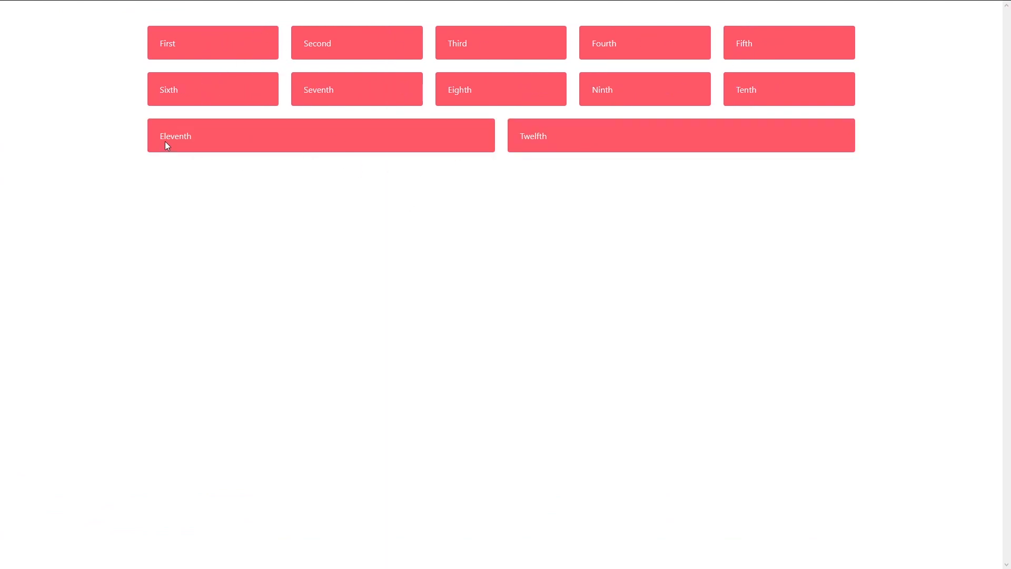
mouse_move(436, 152)
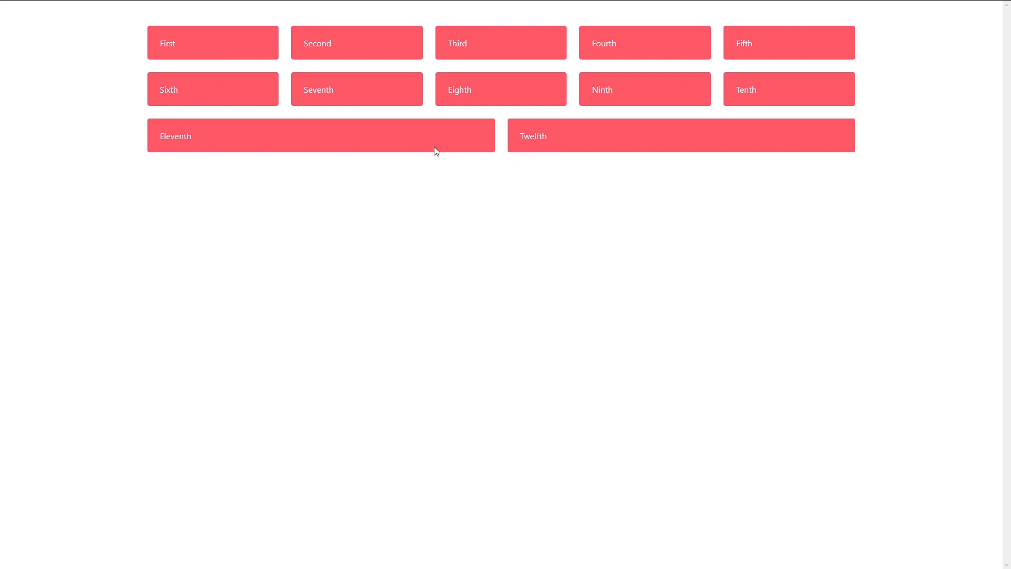
mouse_move(547, 147)
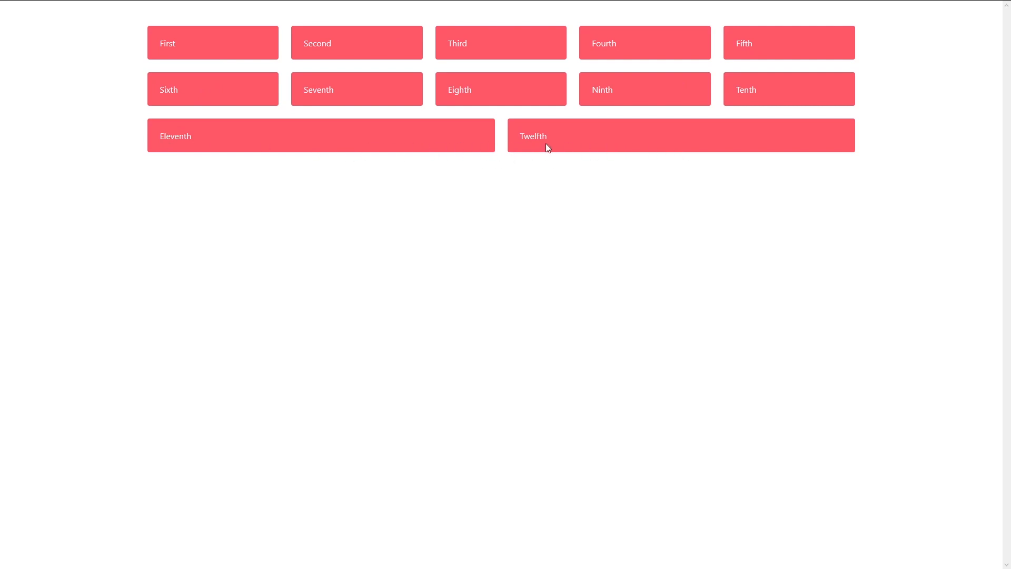
mouse_move(499, 416)
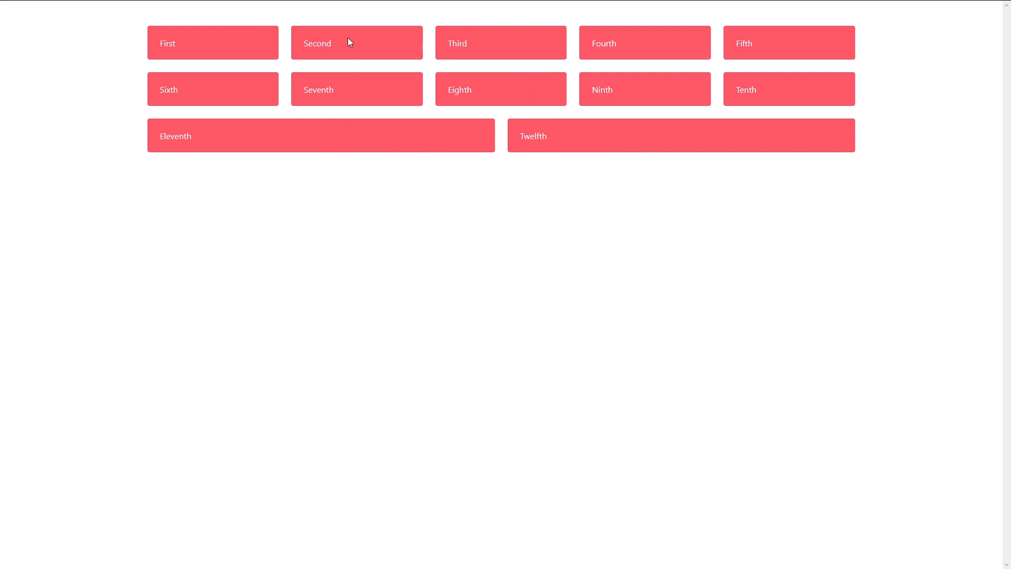
mouse_move(247, 104)
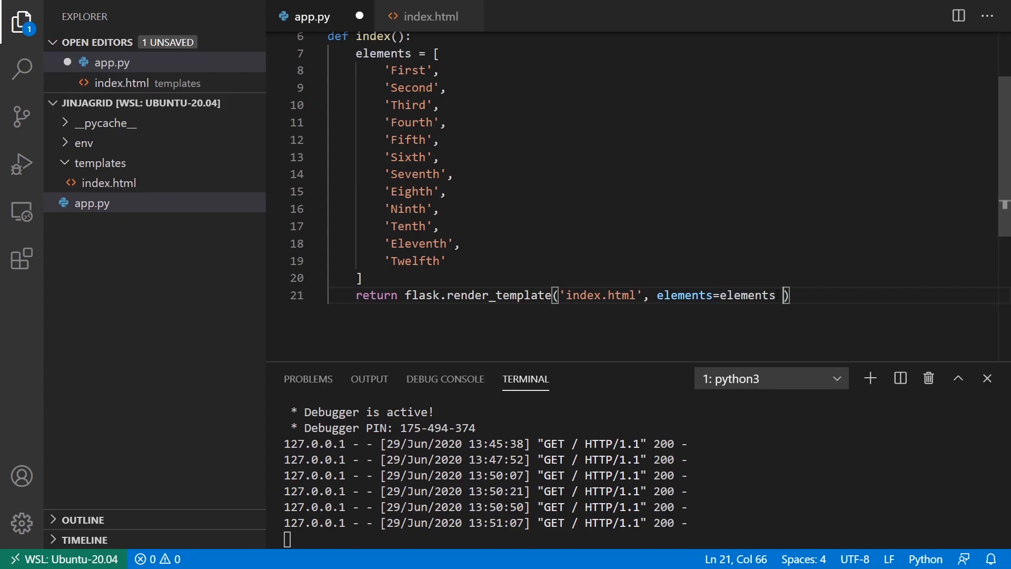
Multiply the elements list in app.py by 10 and scroll through the long grid.
type("* 10")
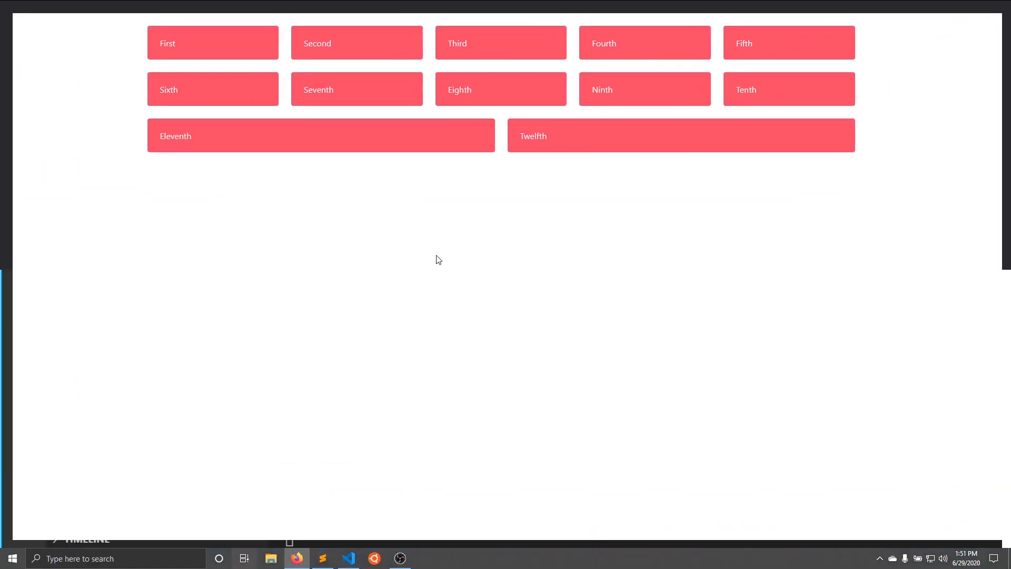
scroll("down", 3)
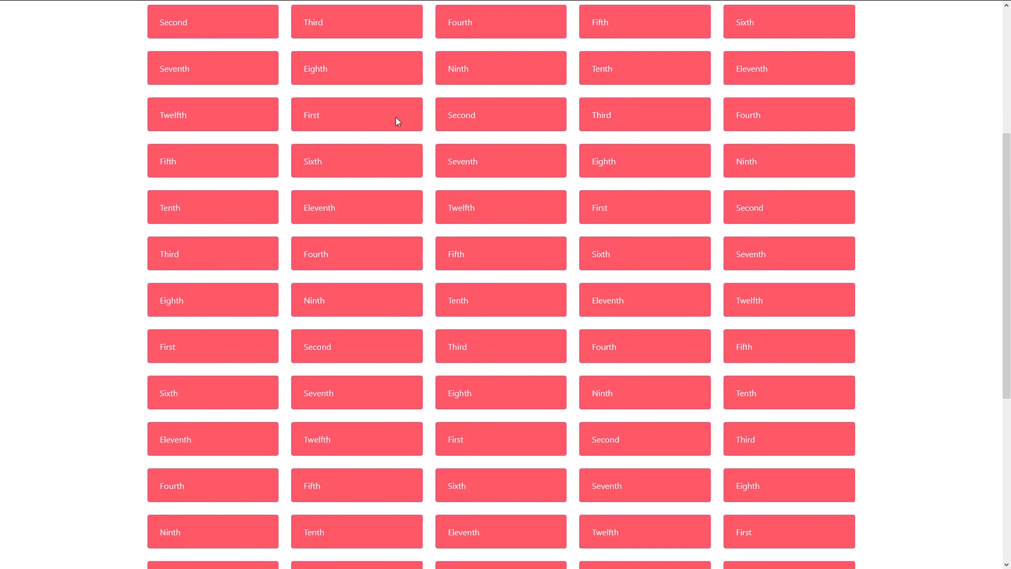
scroll("down", 3)
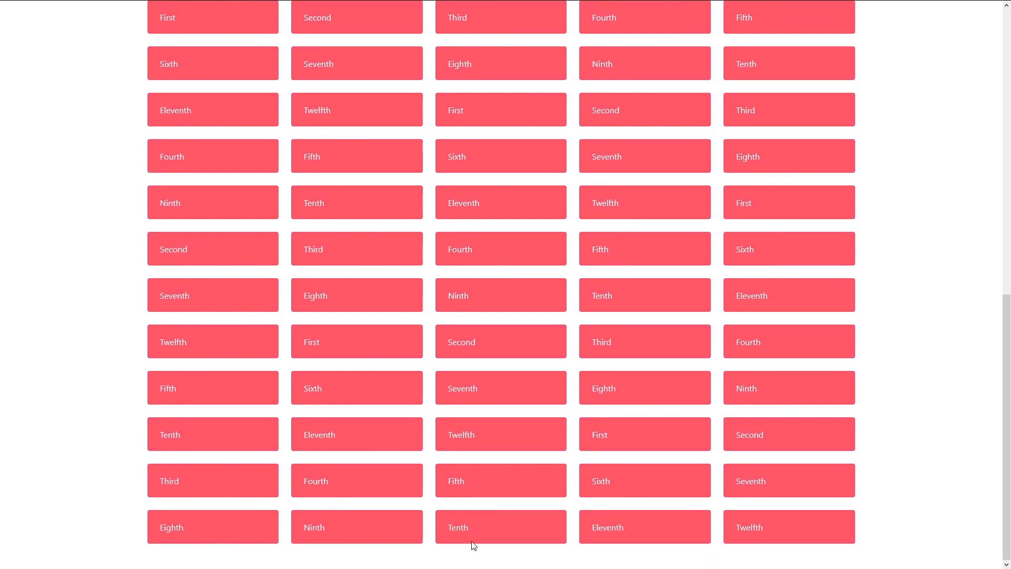
mouse_move(491, 305)
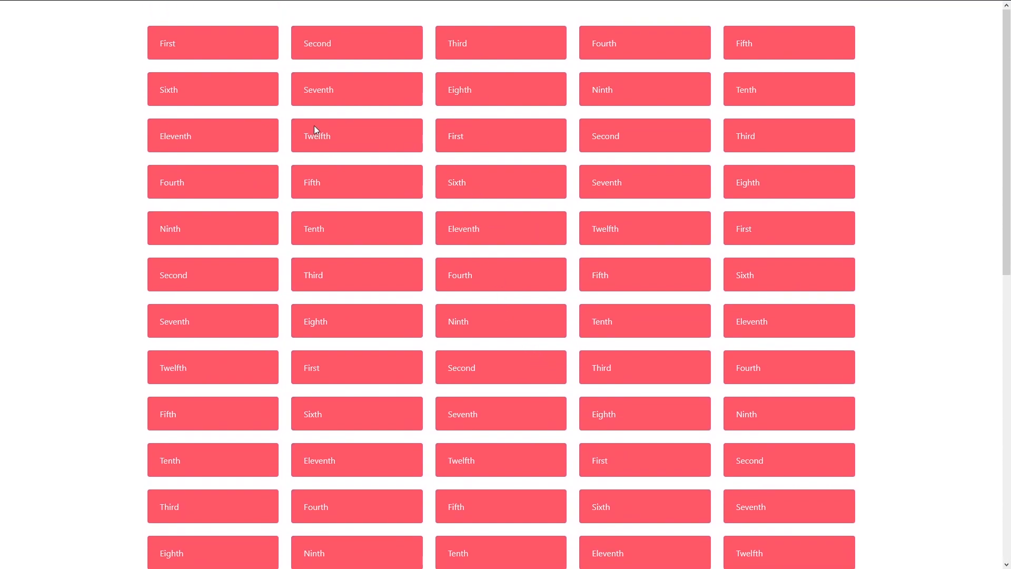
mouse_move(736, 147)
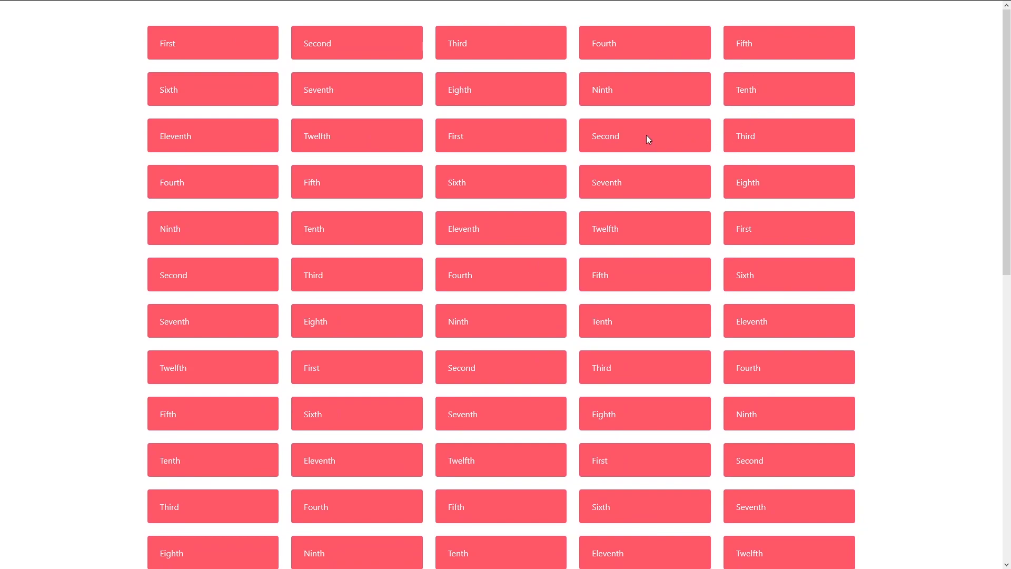
mouse_move(612, 172)
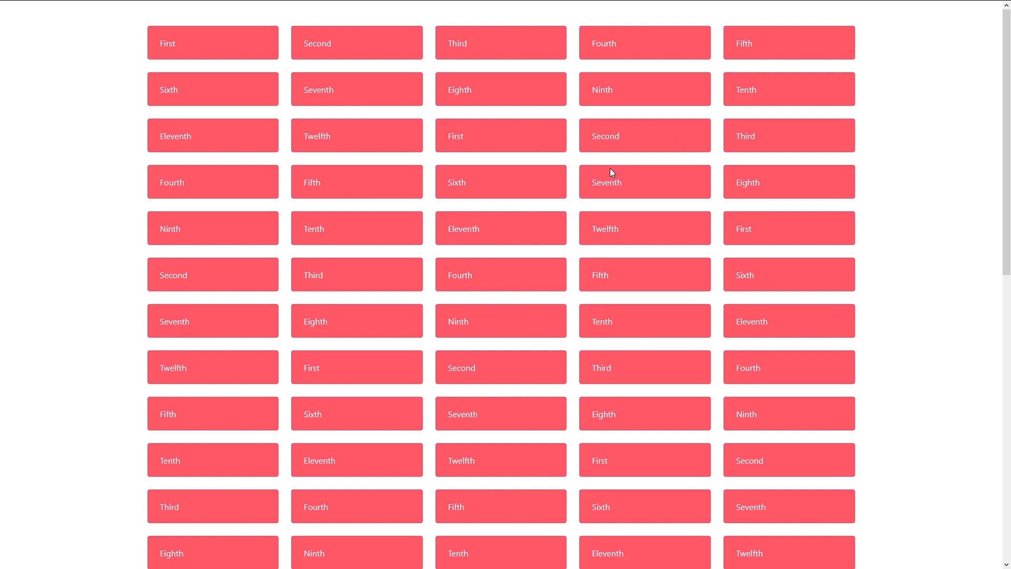
scroll("down", 3)
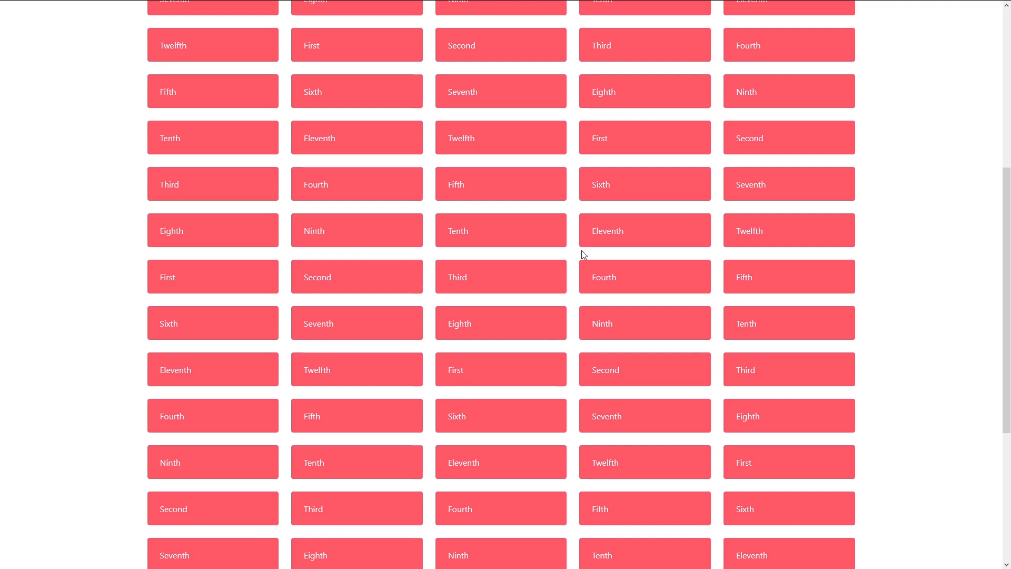
scroll("down", 3)
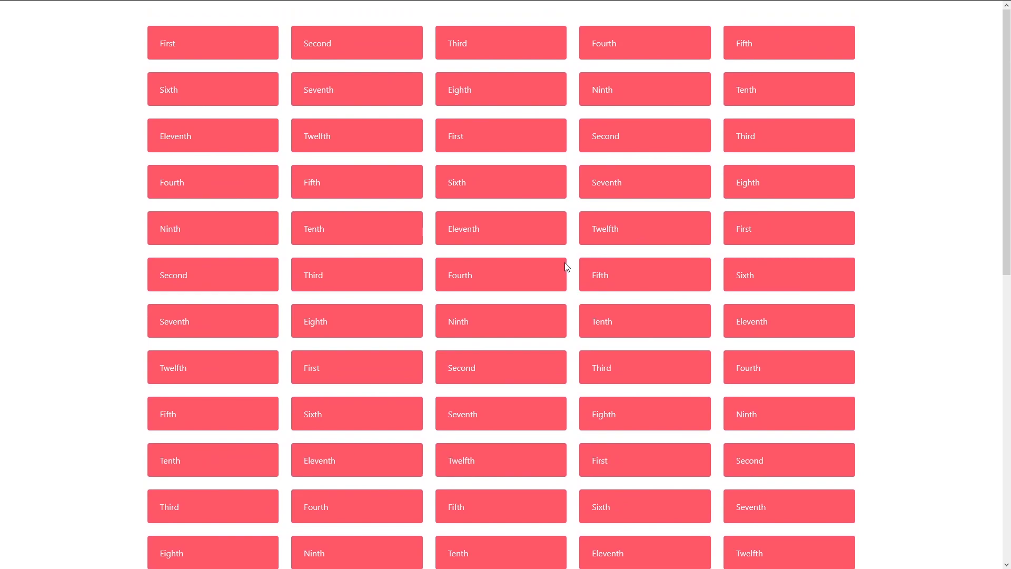